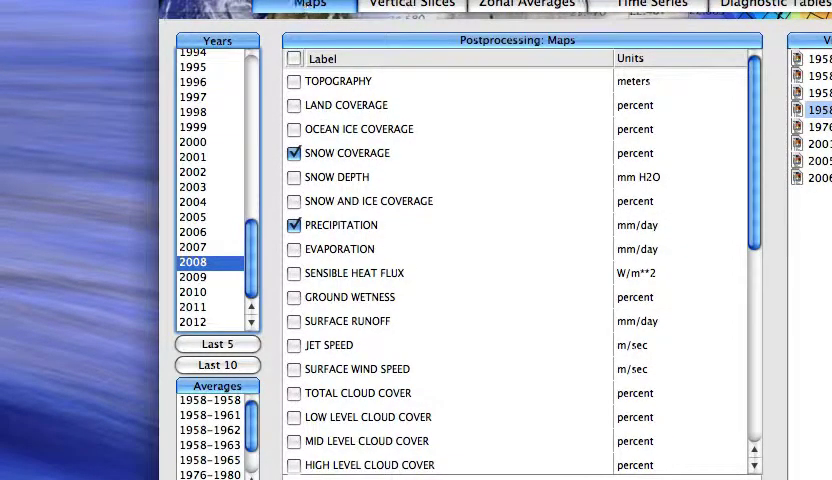
Step: Show the Time Series variable list to check which variables are selected
left_click(651, 5)
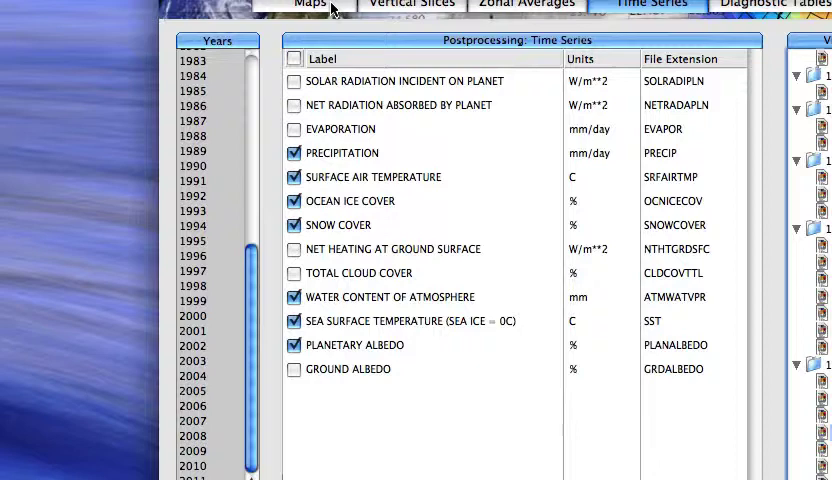
Step: Switch back to the Maps variable list, where snow coverage and precipitation are checked
left_click(302, 6)
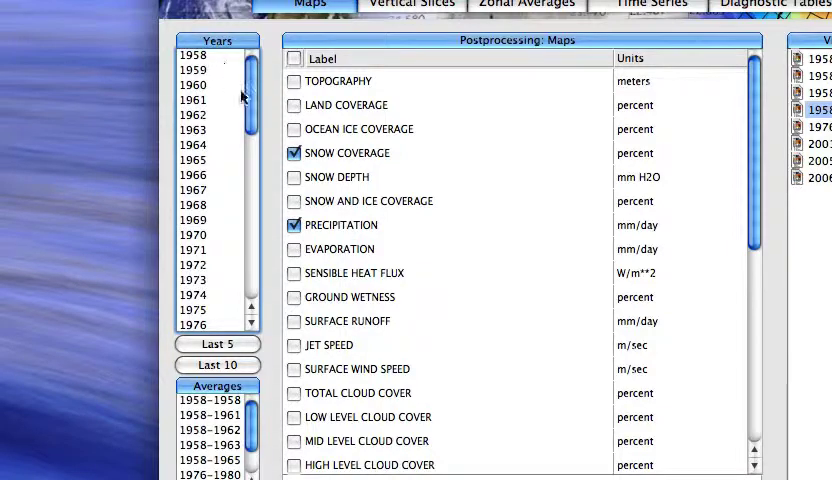
left_click(208, 262)
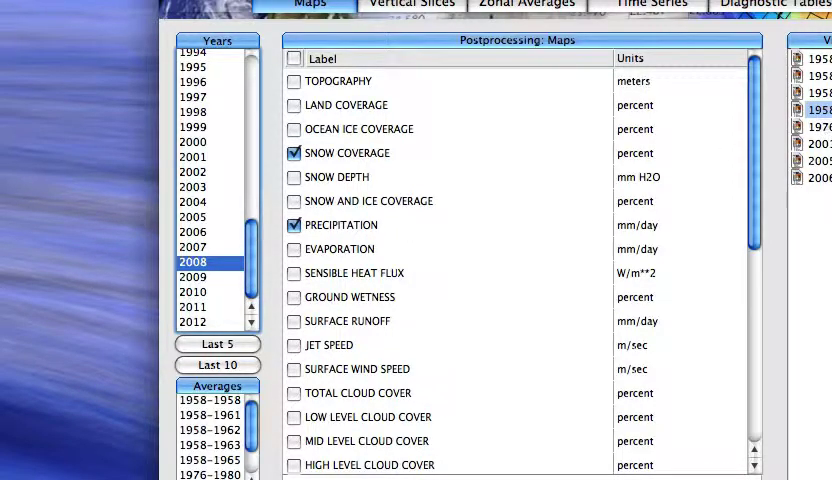
mouse_move(380, 235)
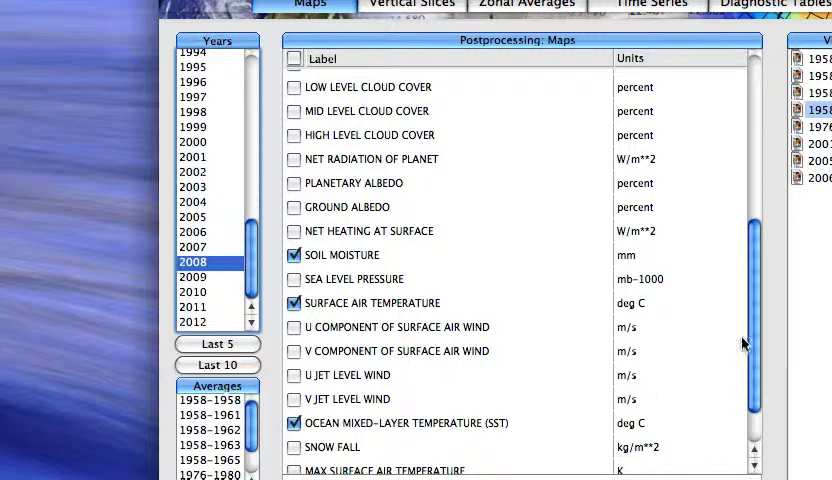
scroll("up", 3)
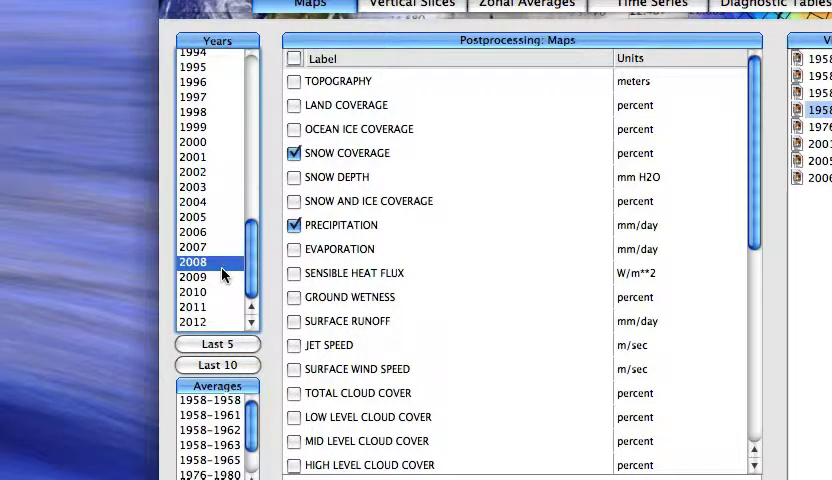
mouse_move(223, 282)
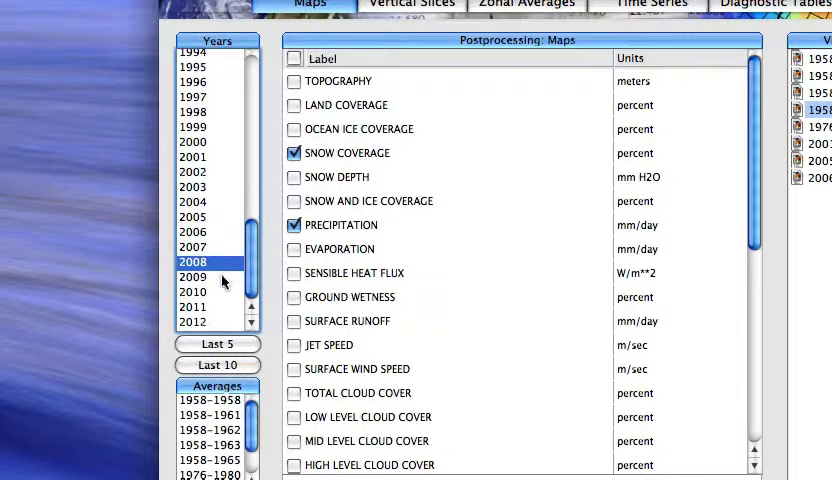
Step: Select years 2008 through 2012 in the Years list
left_click(193, 277)
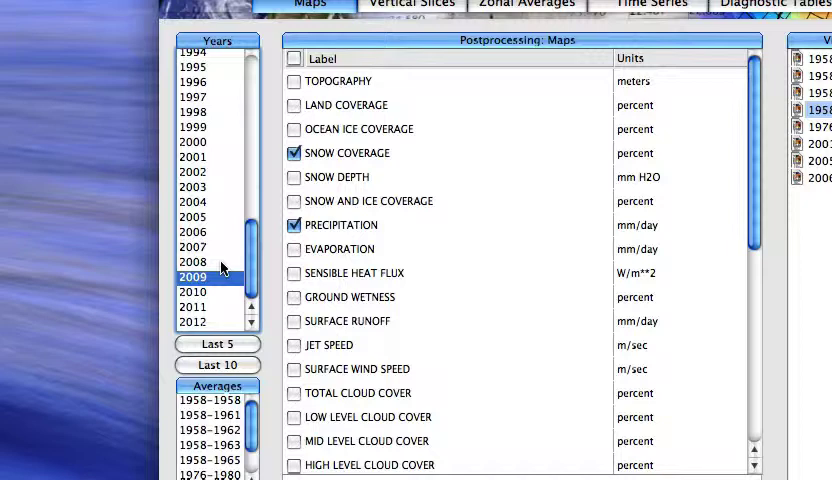
mouse_move(222, 290)
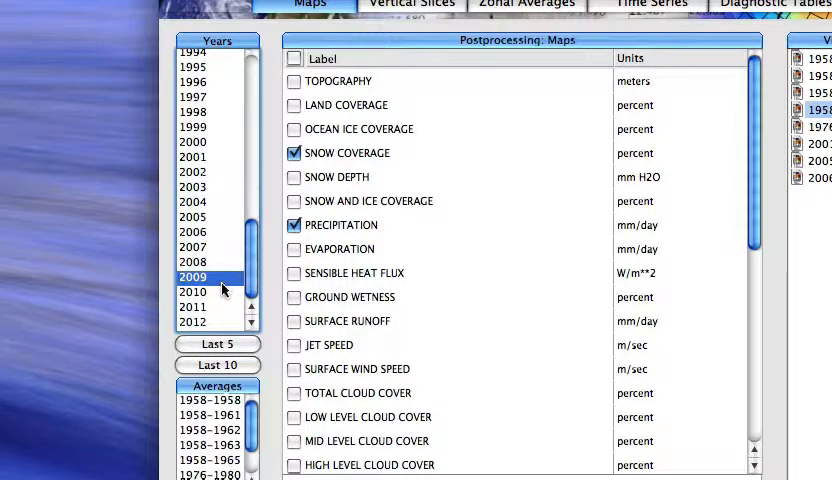
left_click(192, 291)
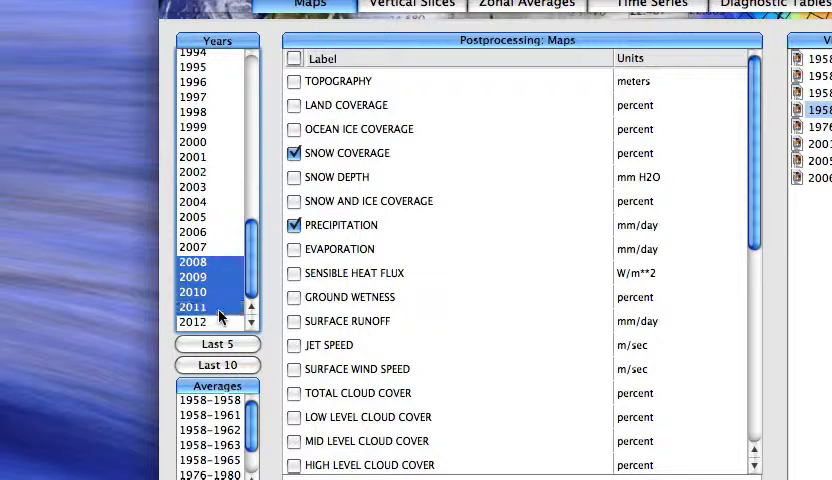
left_click(192, 321)
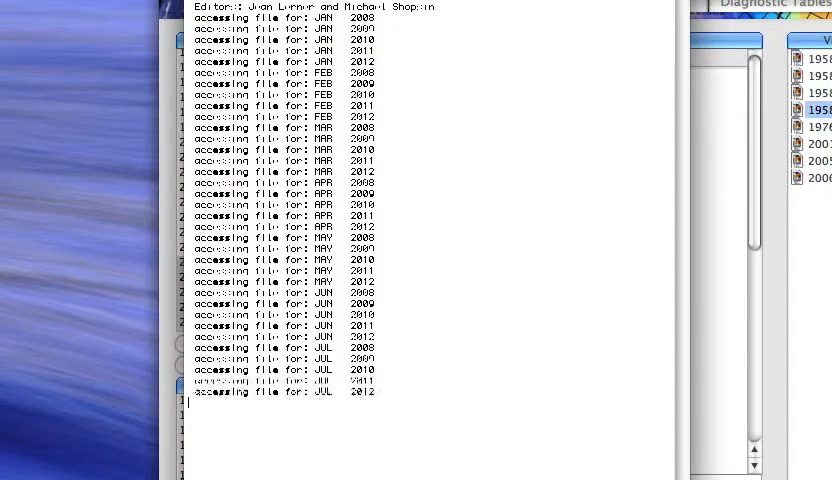
Step: Scroll the processing log as it reads monthly files for 2008–2012
scroll("down", 3)
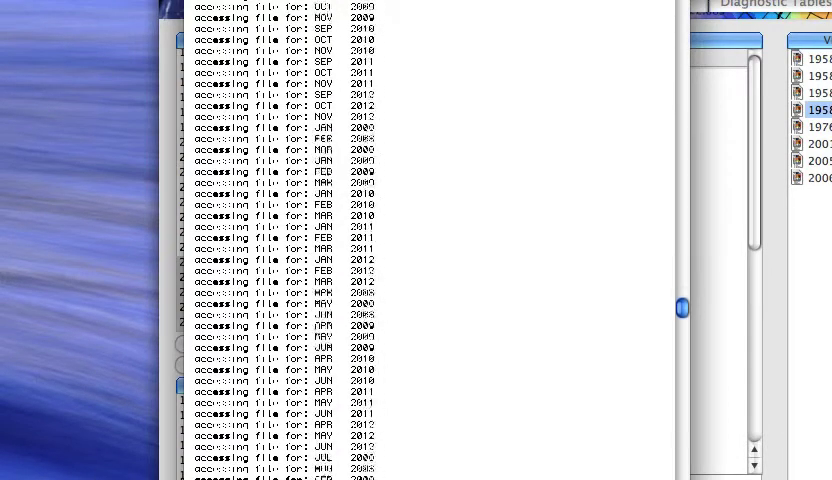
scroll("down", 3)
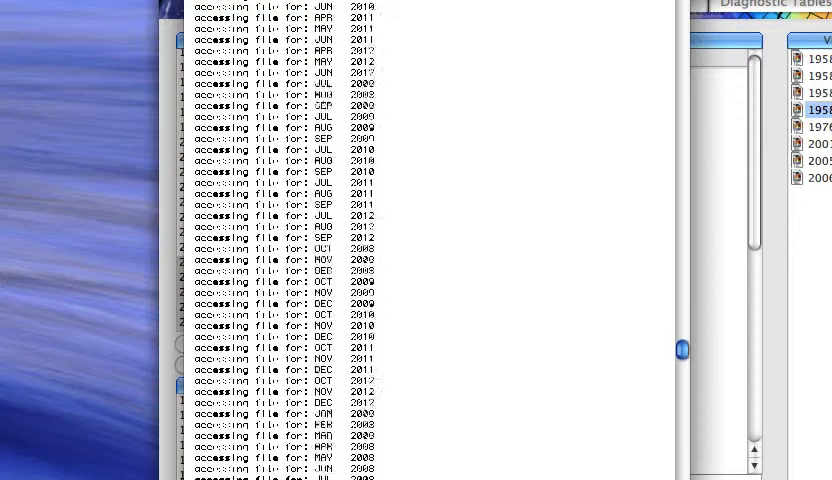
scroll("down", 3)
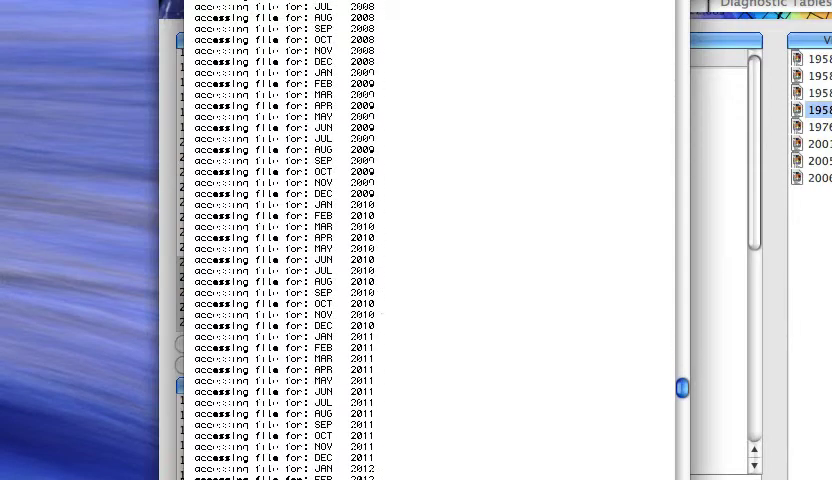